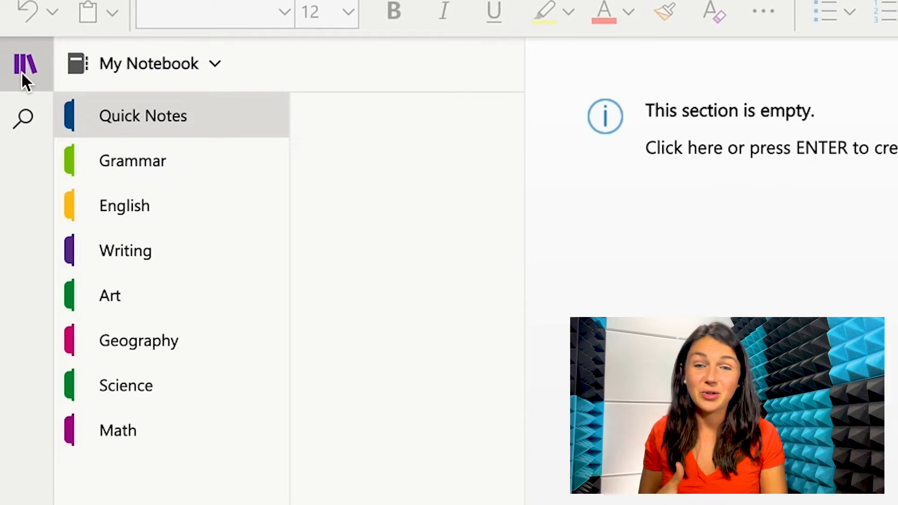
Hide and re-show the navigation pane, browse the notebook list, and return to My Notebook.
{"action": "left_click", "coordinate": [25, 63]}
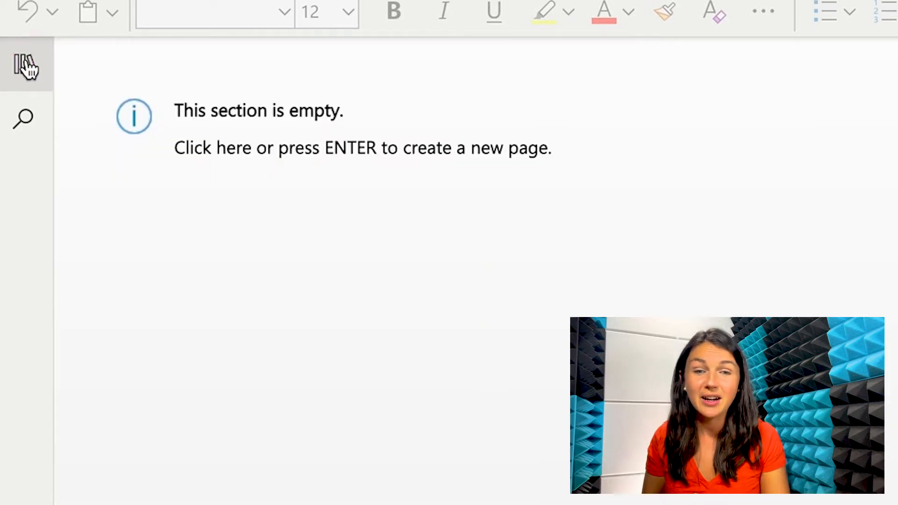
{"action": "mouse_move", "coordinate": [26, 64]}
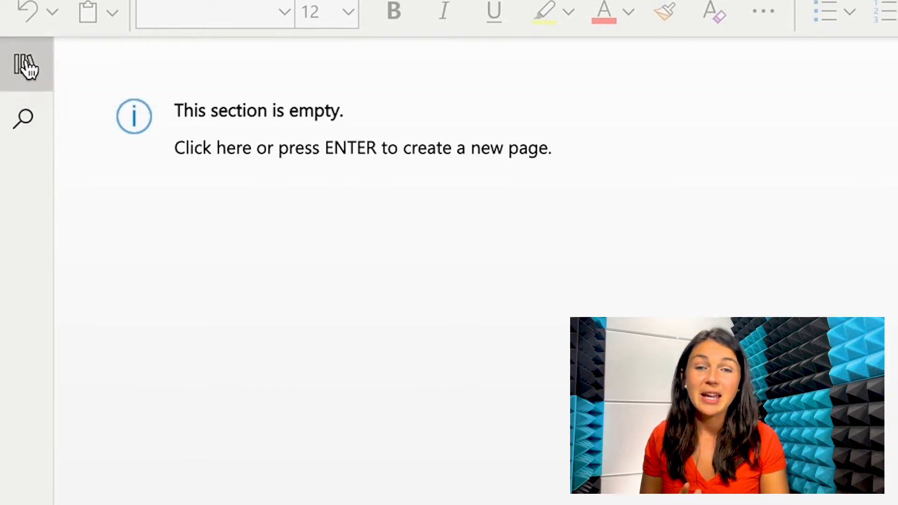
{"action": "left_click", "coordinate": [24, 65]}
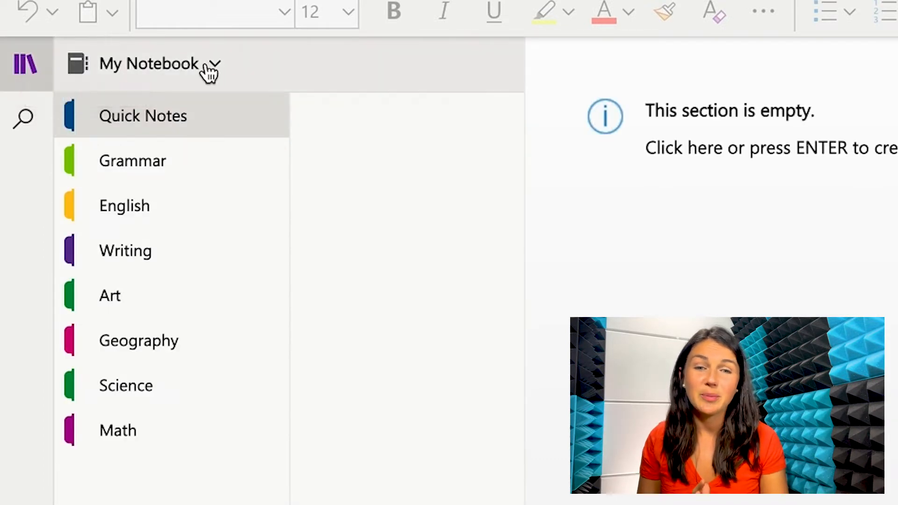
{"action": "left_click", "coordinate": [160, 63]}
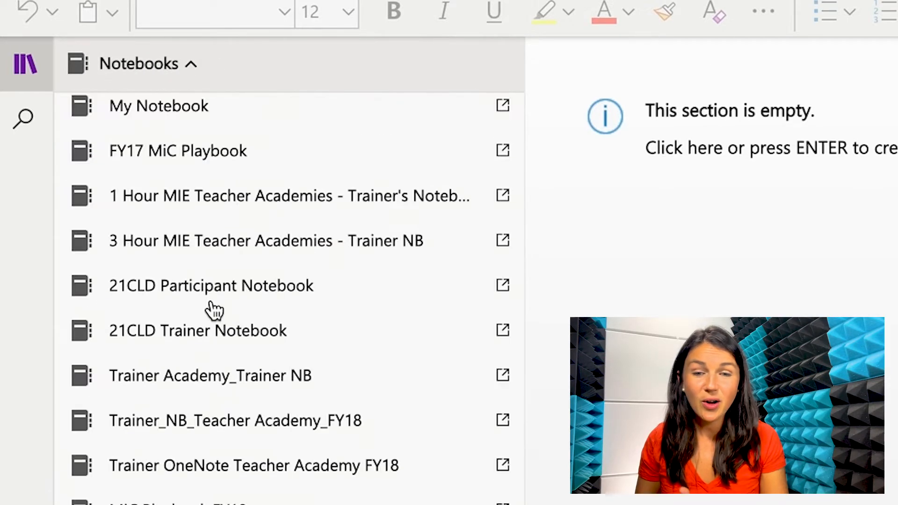
{"action": "left_click", "coordinate": [210, 296]}
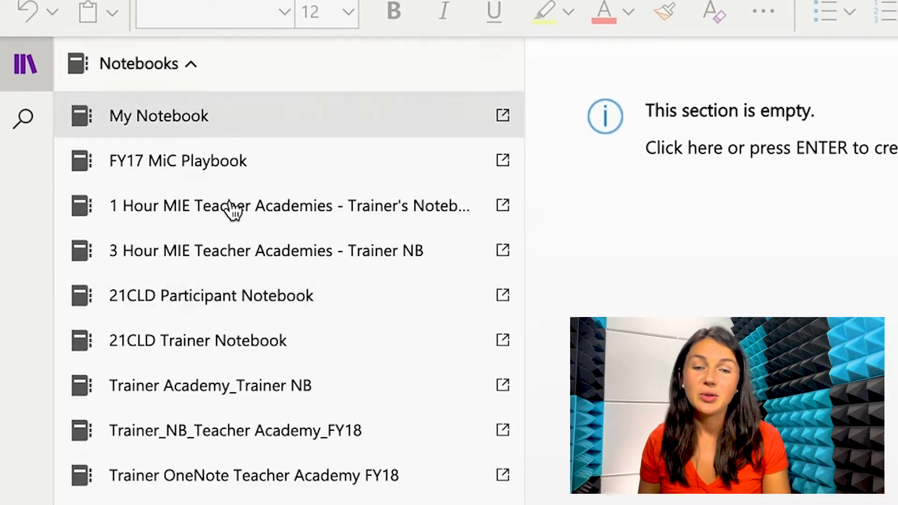
{"action": "left_click", "coordinate": [159, 115]}
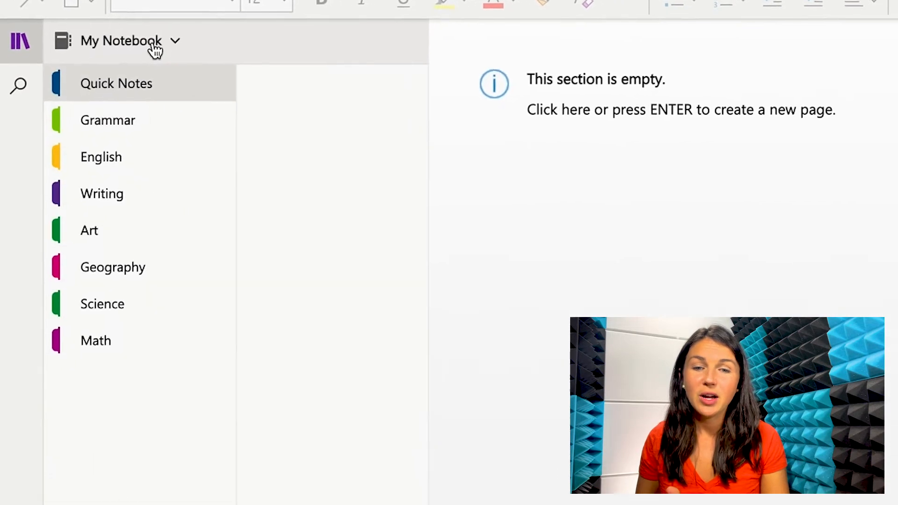
{"action": "left_click", "coordinate": [130, 41]}
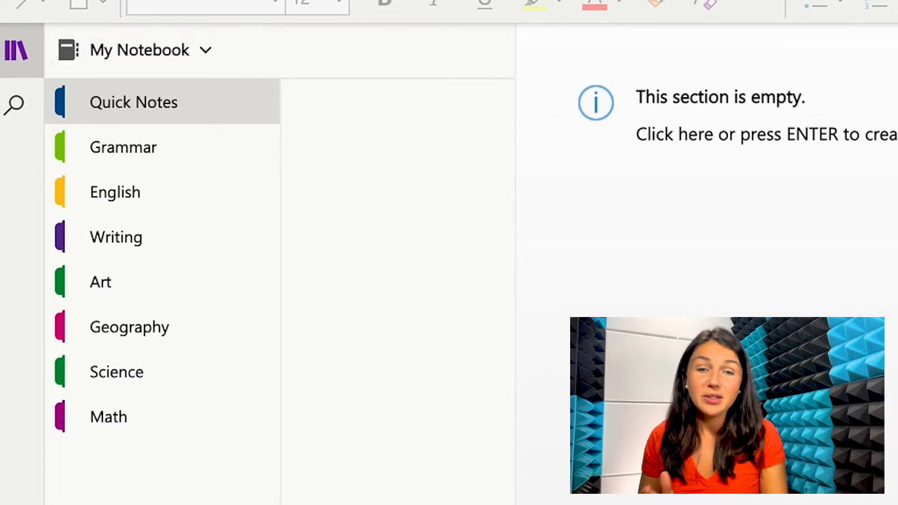
Create a new notebook named 'English'.
{"action": "left_click", "coordinate": [140, 50]}
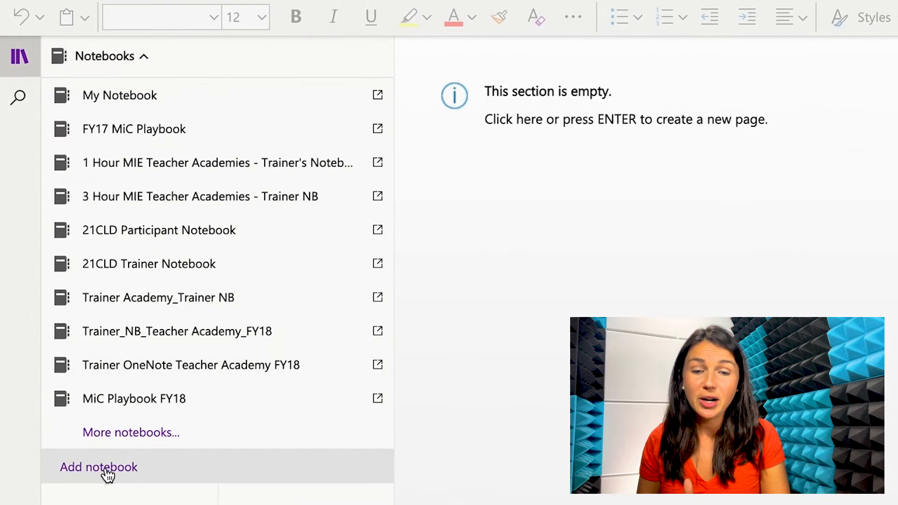
{"action": "left_click", "coordinate": [99, 467]}
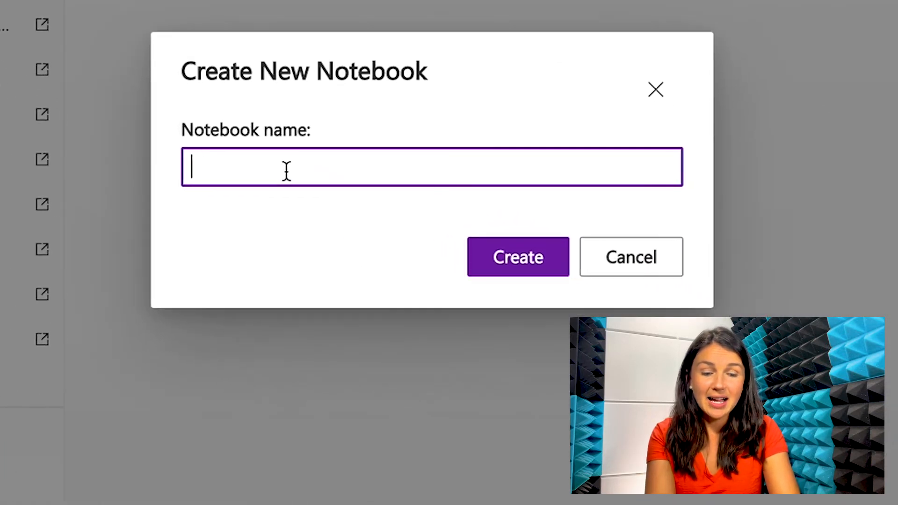
{"action": "left_click", "coordinate": [518, 256]}
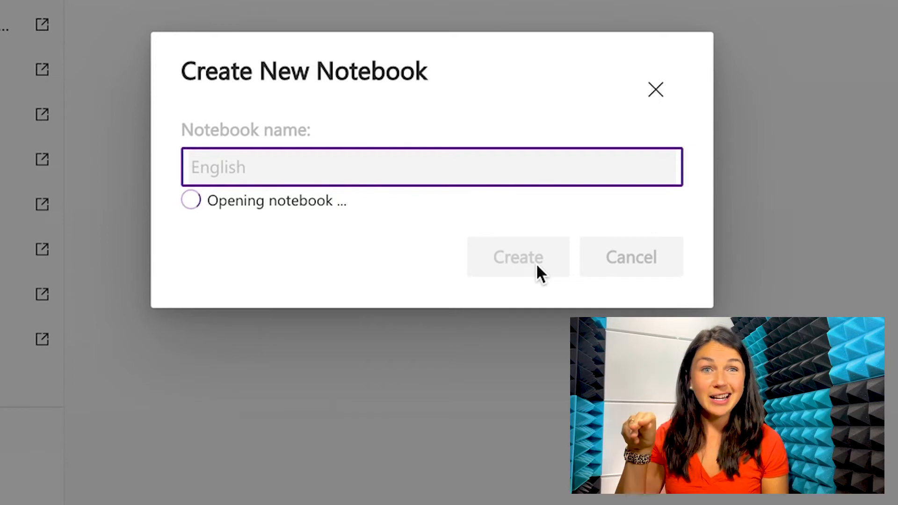
{"action": "left_click", "coordinate": [518, 257]}
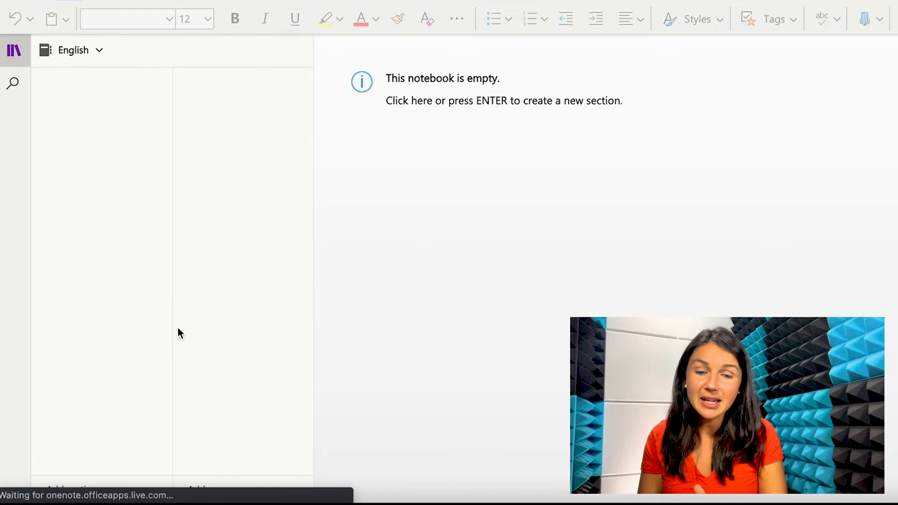
Add a section named 'Grammar', correcting the 'Grammer' typo before confirming.
{"action": "left_click", "coordinate": [71, 490]}
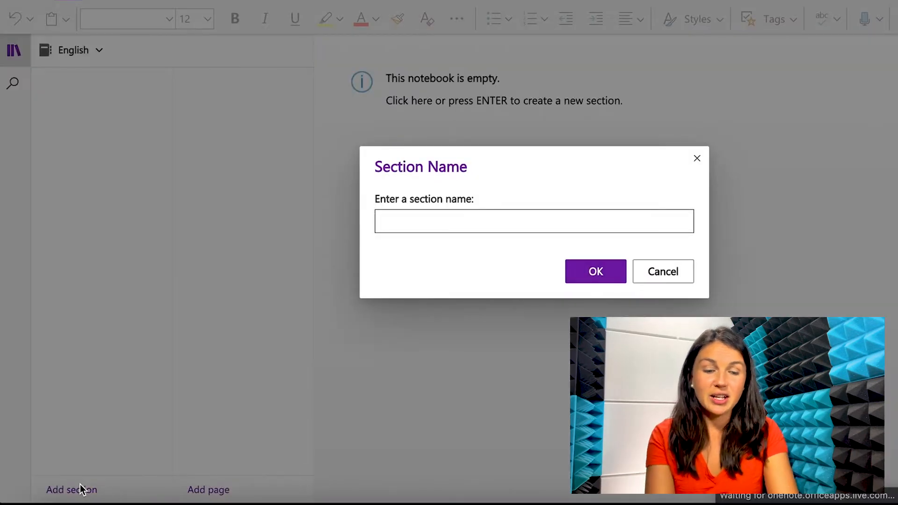
{"action": "type", "text": "Grammer"}
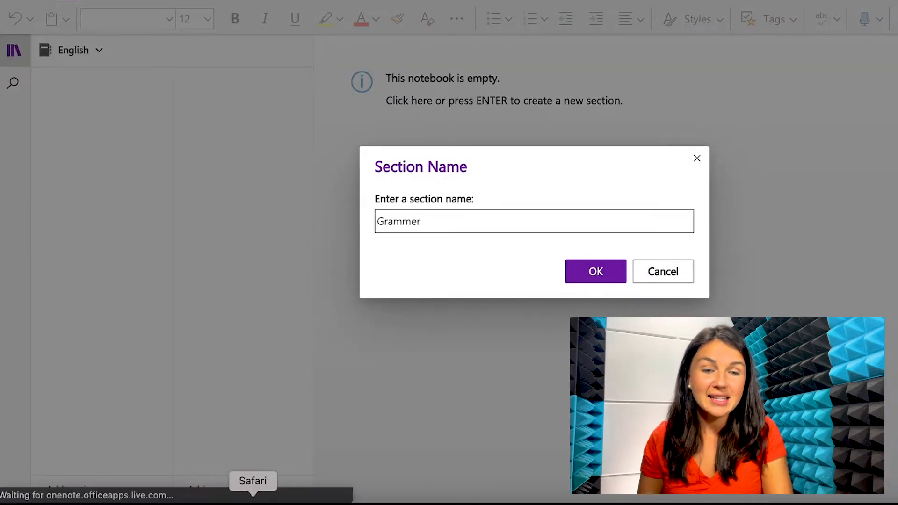
{"action": "type", "text": "Grammar"}
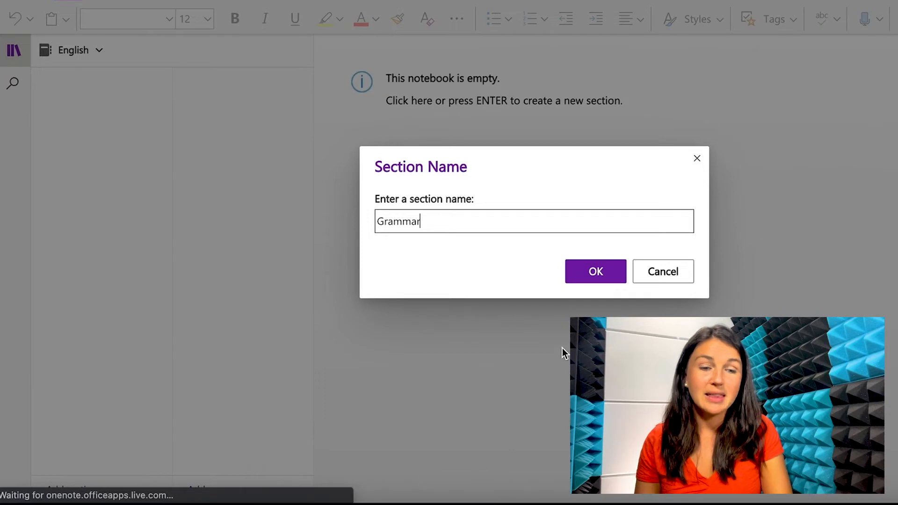
{"action": "left_click", "coordinate": [594, 271]}
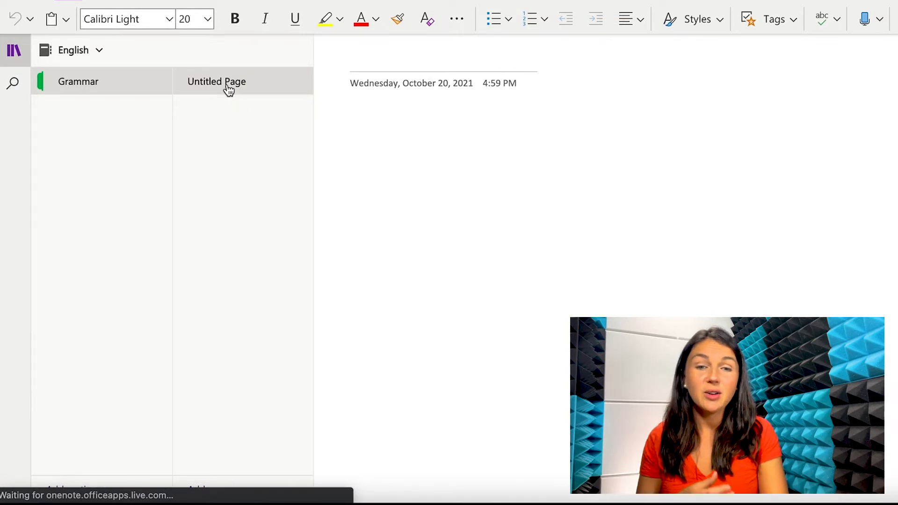
Title the page 'Page 1' and write 'Take Notes' in its body.
{"action": "type", "text": "P"}
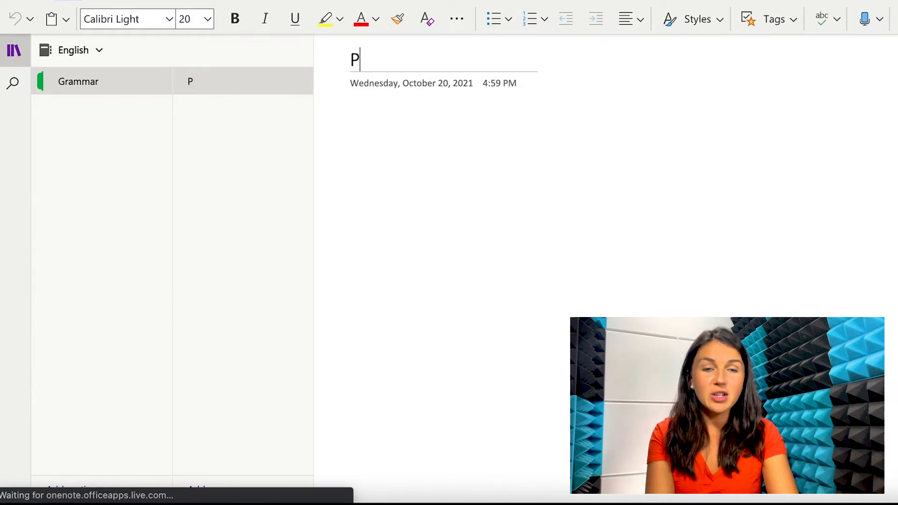
{"action": "type", "text": "age 1"}
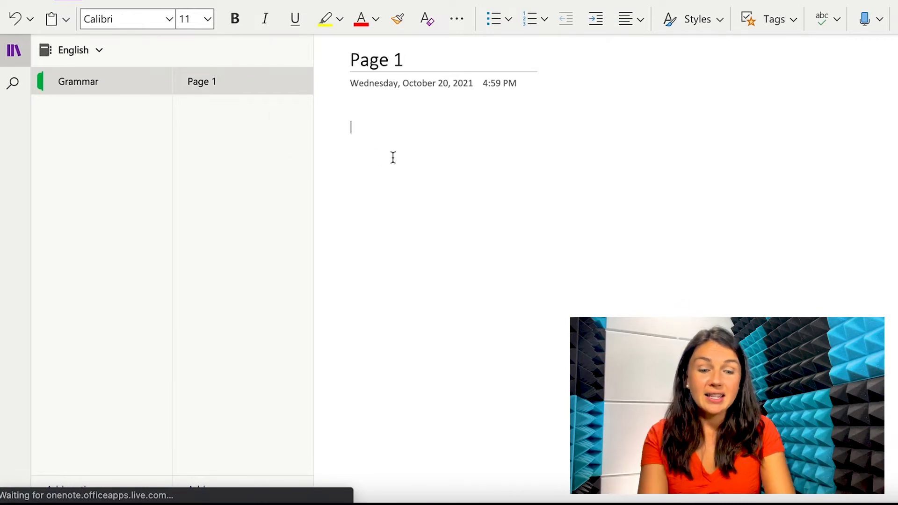
{"action": "type", "text": "Take"}
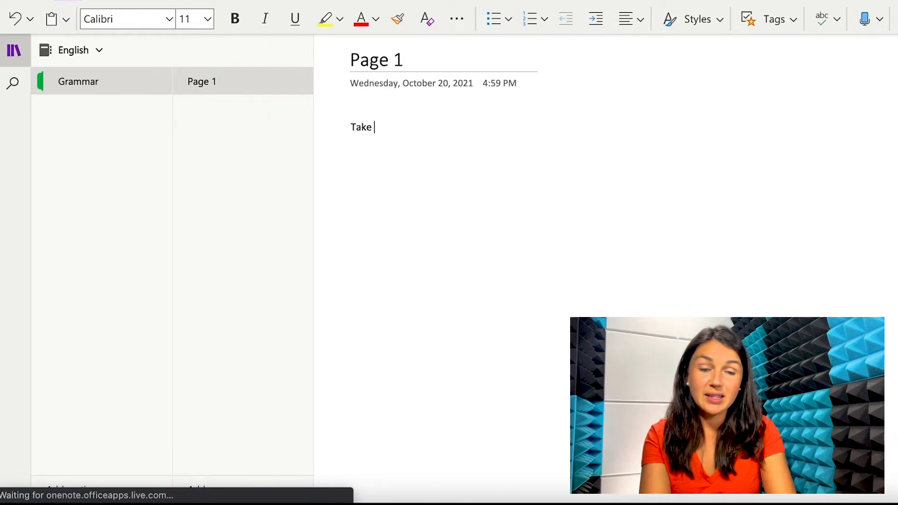
{"action": "type", "text": "Notes"}
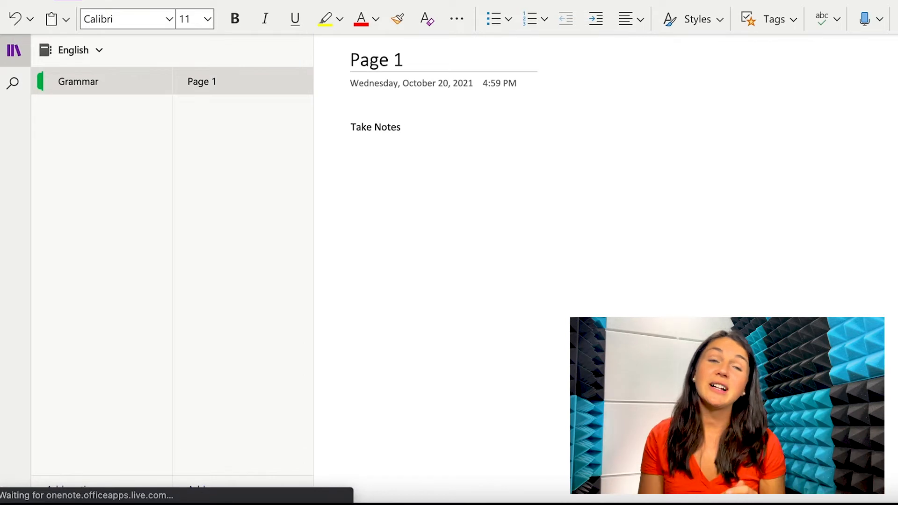
{"action": "left_click", "coordinate": [400, 127]}
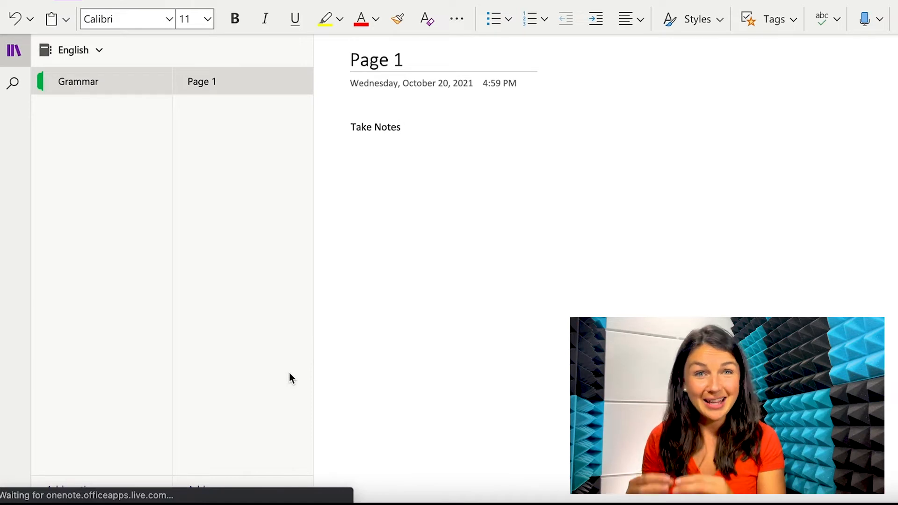
{"action": "left_click", "coordinate": [401, 127]}
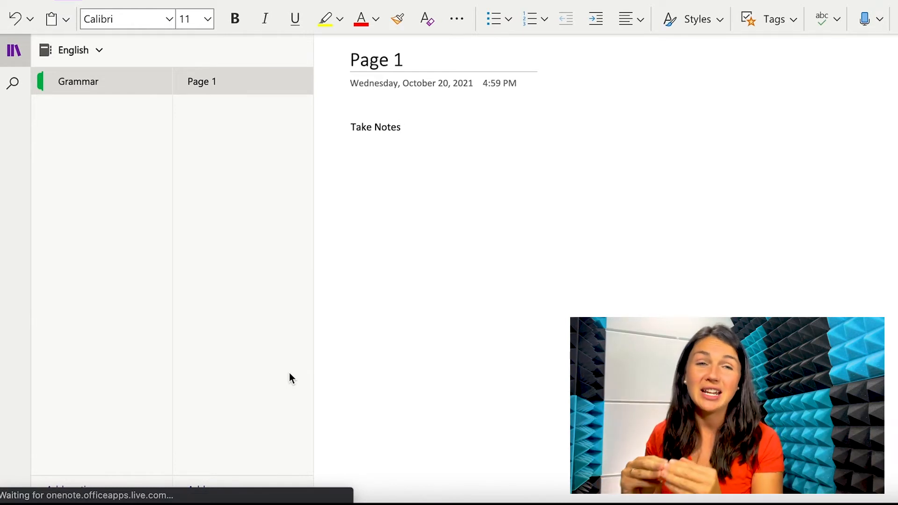
Add an empty Page 2 below Page 1 and place the cursor in its body.
{"action": "left_click", "coordinate": [401, 127]}
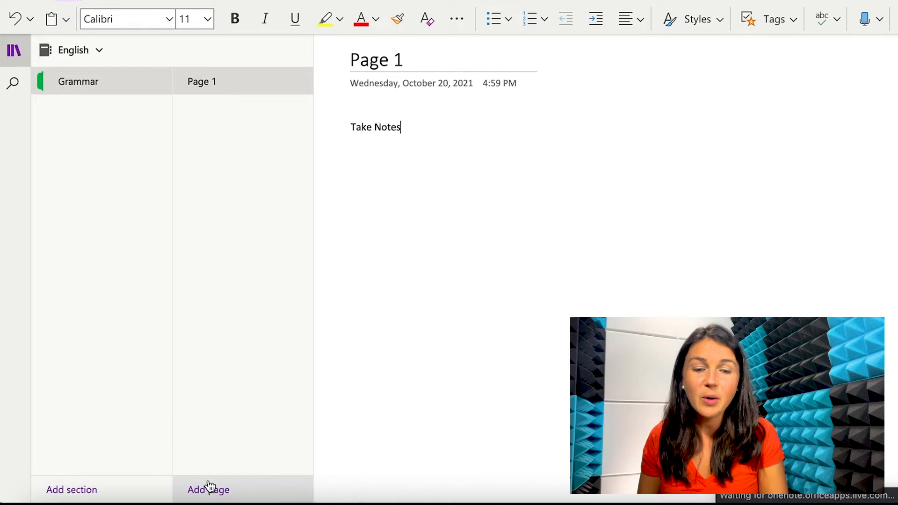
{"action": "left_click", "coordinate": [208, 490]}
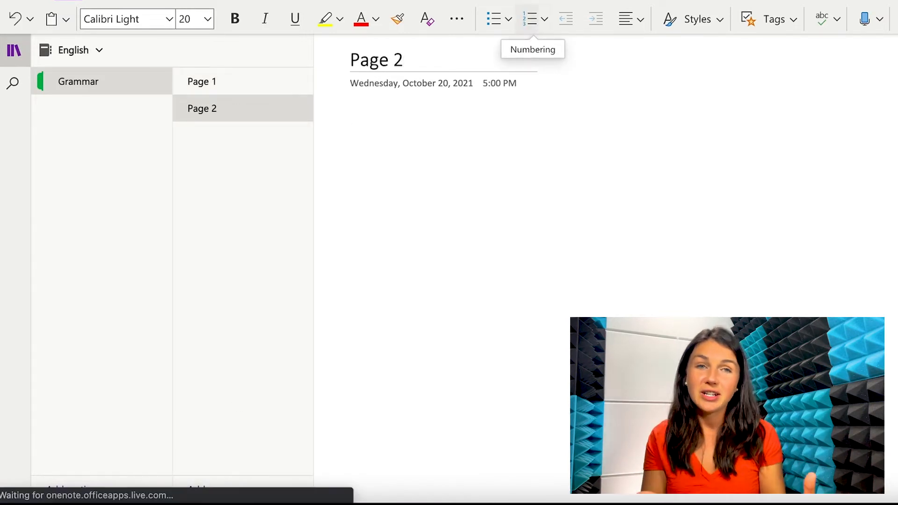
{"action": "left_click", "coordinate": [430, 114]}
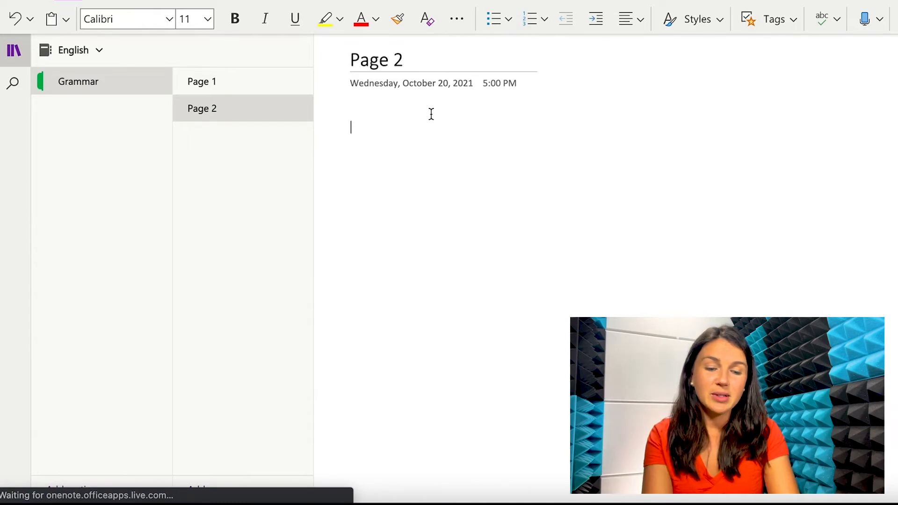